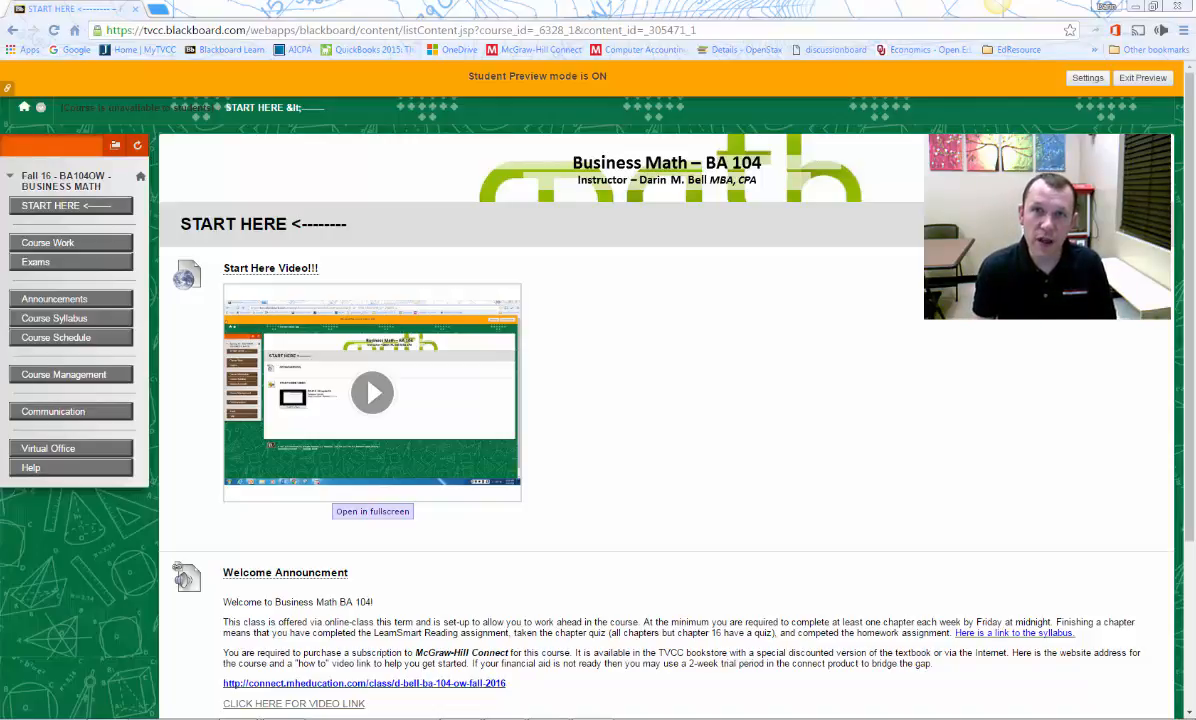
mouse_move(1030, 444)
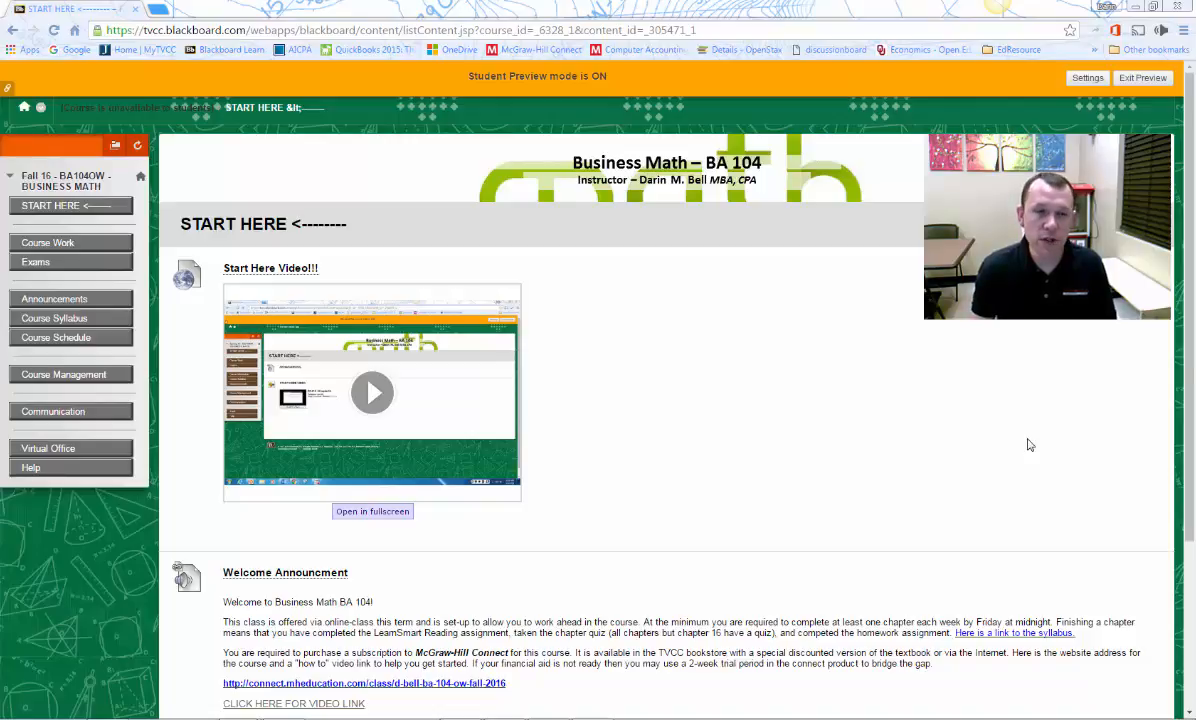
Step: Reach the Introduction for Participation forum via the Introduction for Class Participation assignment
scroll("down", 3)
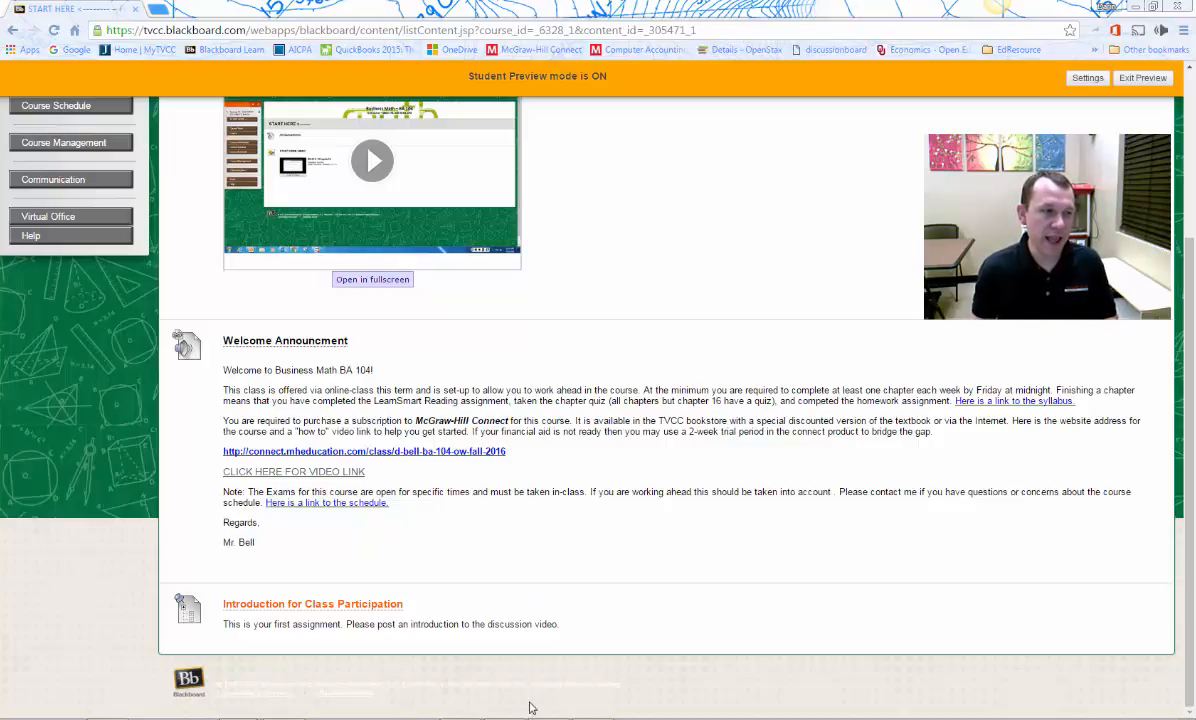
mouse_move(516, 678)
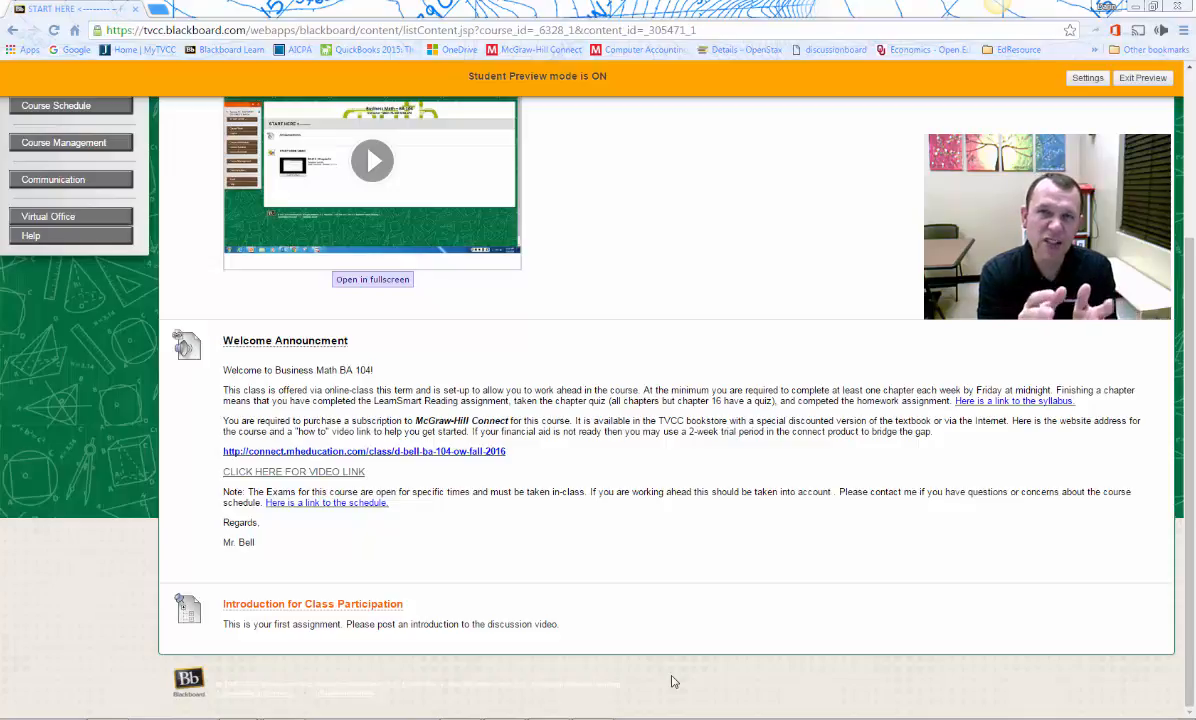
mouse_move(320, 604)
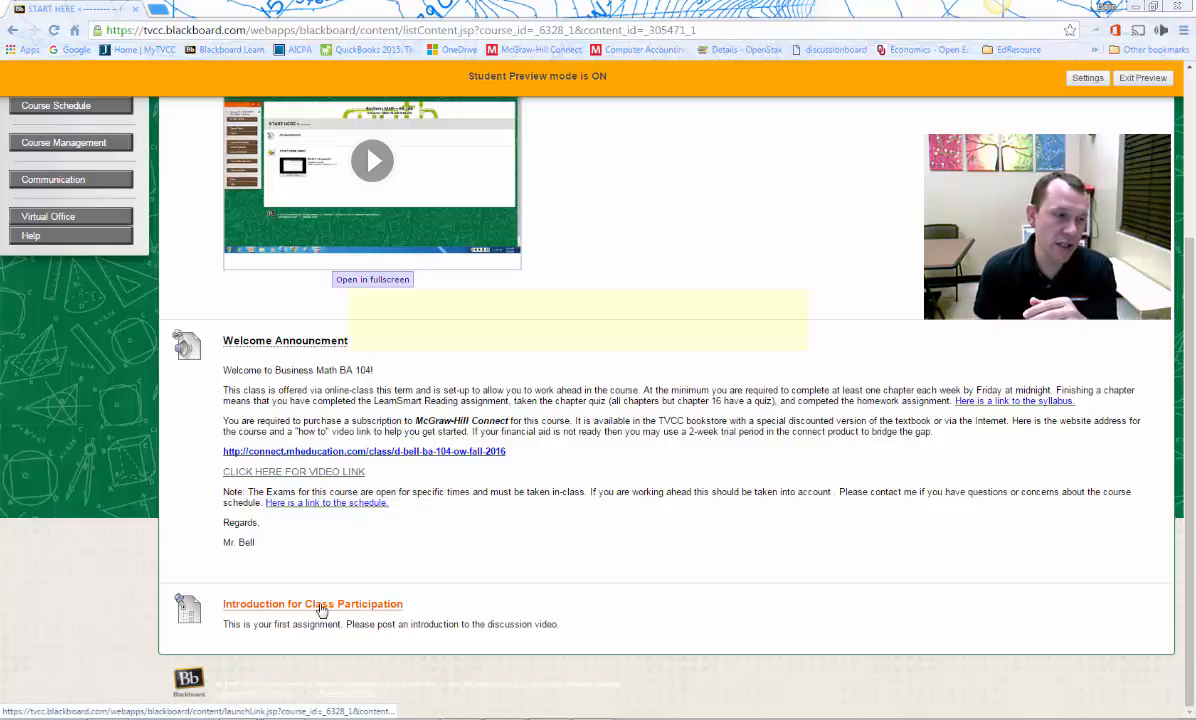
left_click(312, 604)
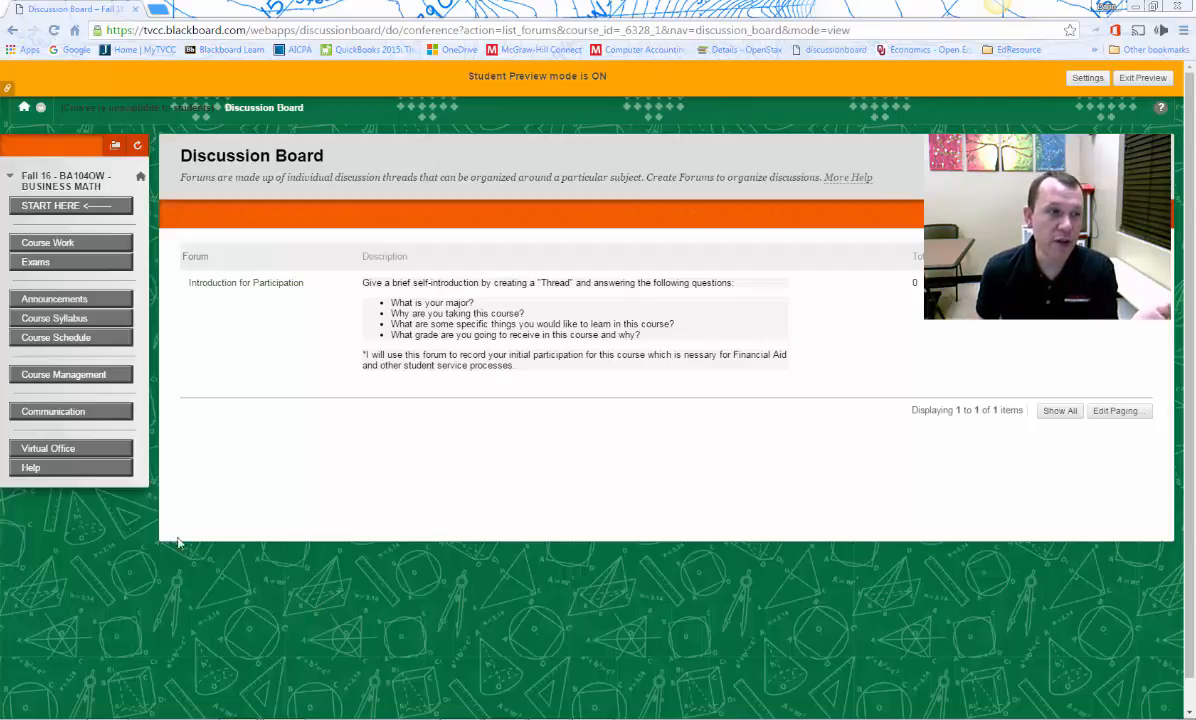
mouse_move(280, 284)
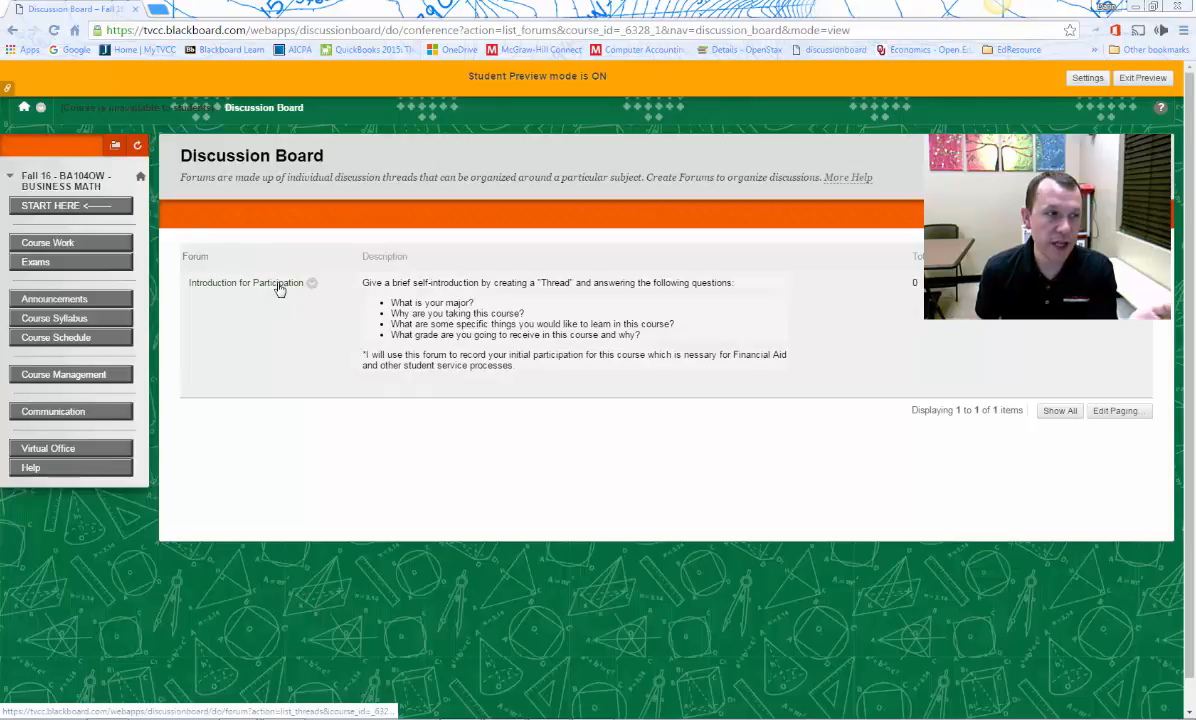
left_click(246, 282)
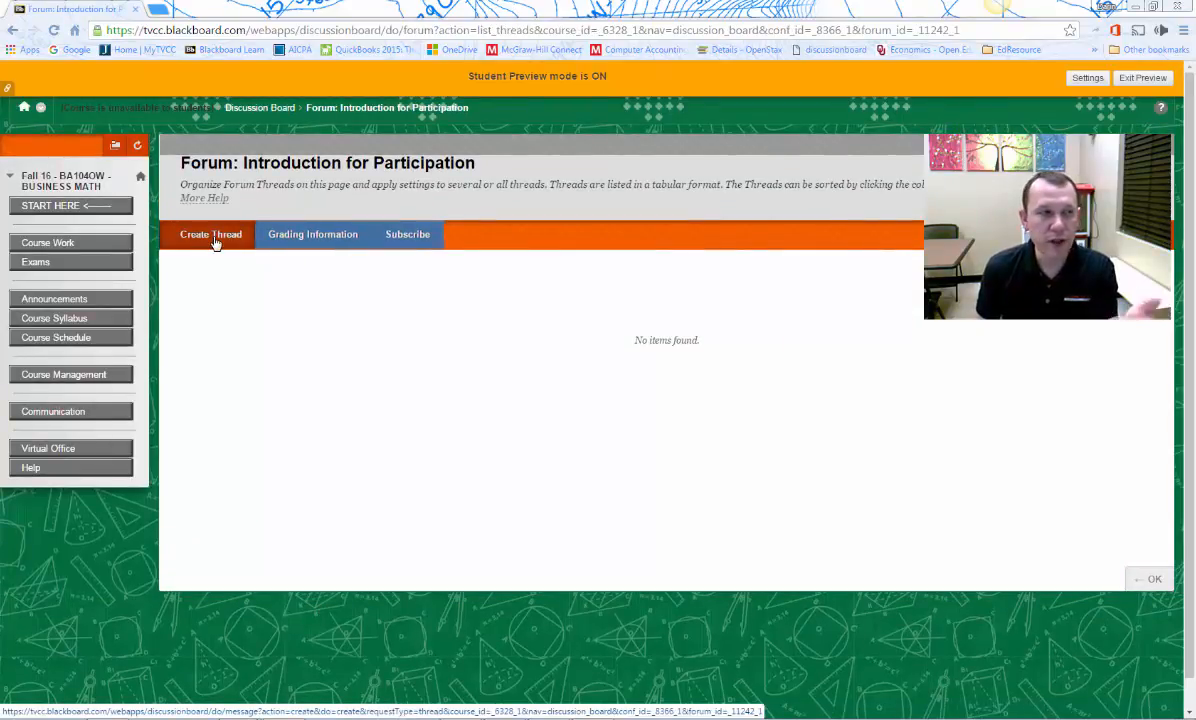
Step: Start a new thread in the forum, showing the blank Subject and Message fields
left_click(210, 234)
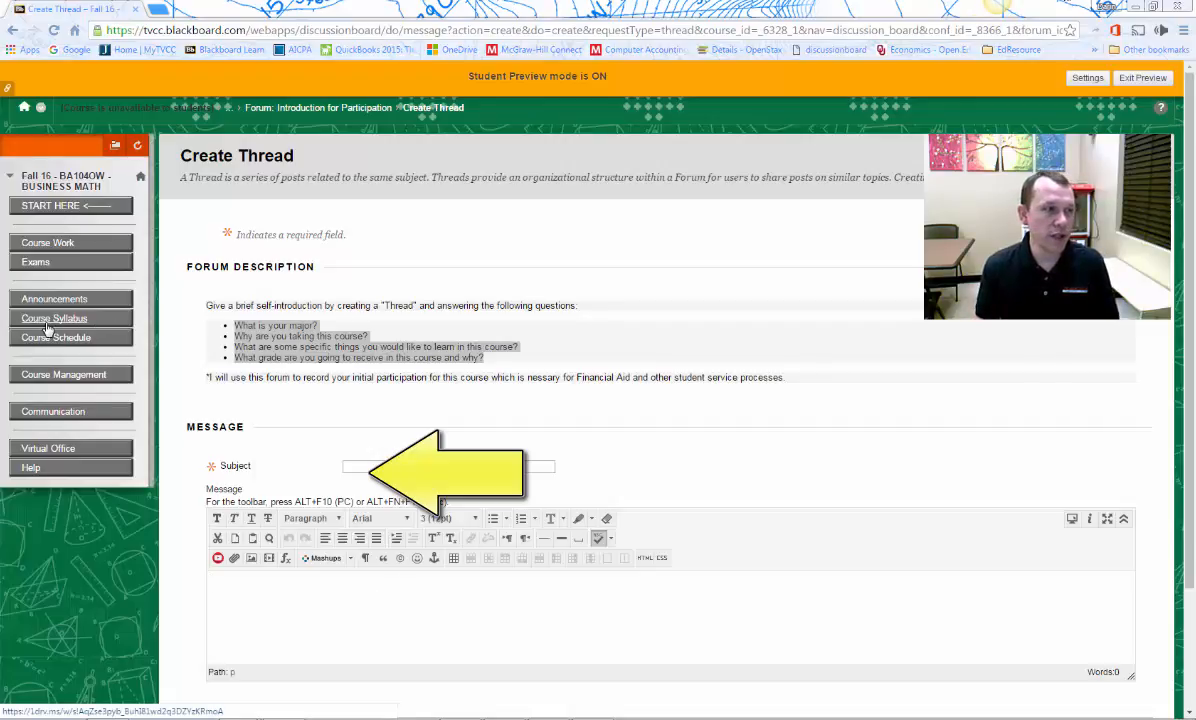
mouse_move(54, 318)
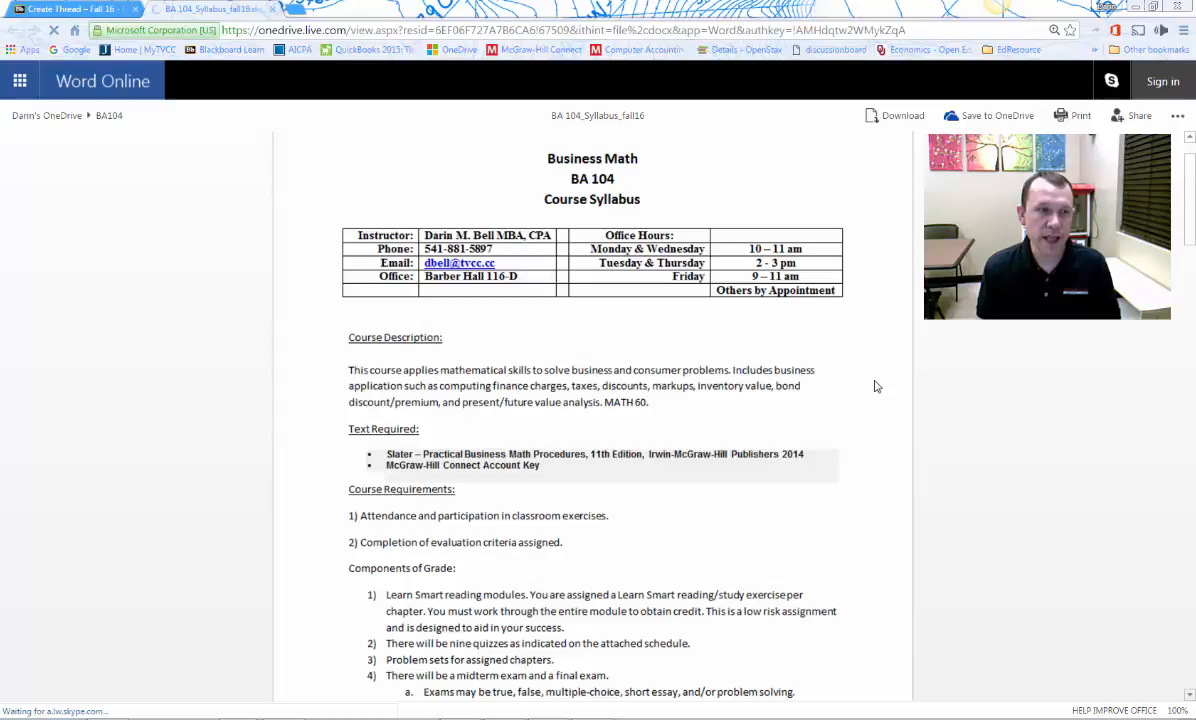
Step: Scroll through the BA 104 Business Math syllabus in Word Online
scroll("down", 3)
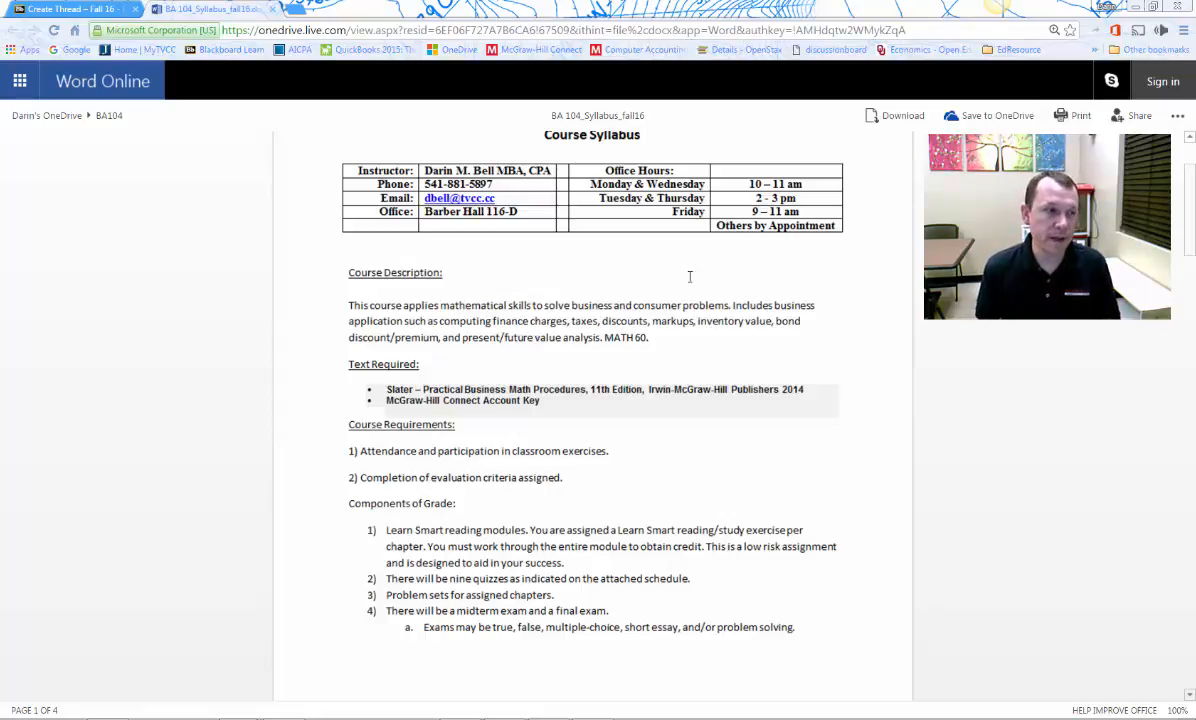
Step: Scroll the syllabus past the point breakdown and attendance policy to the Term Schedule page
scroll("down", 3)
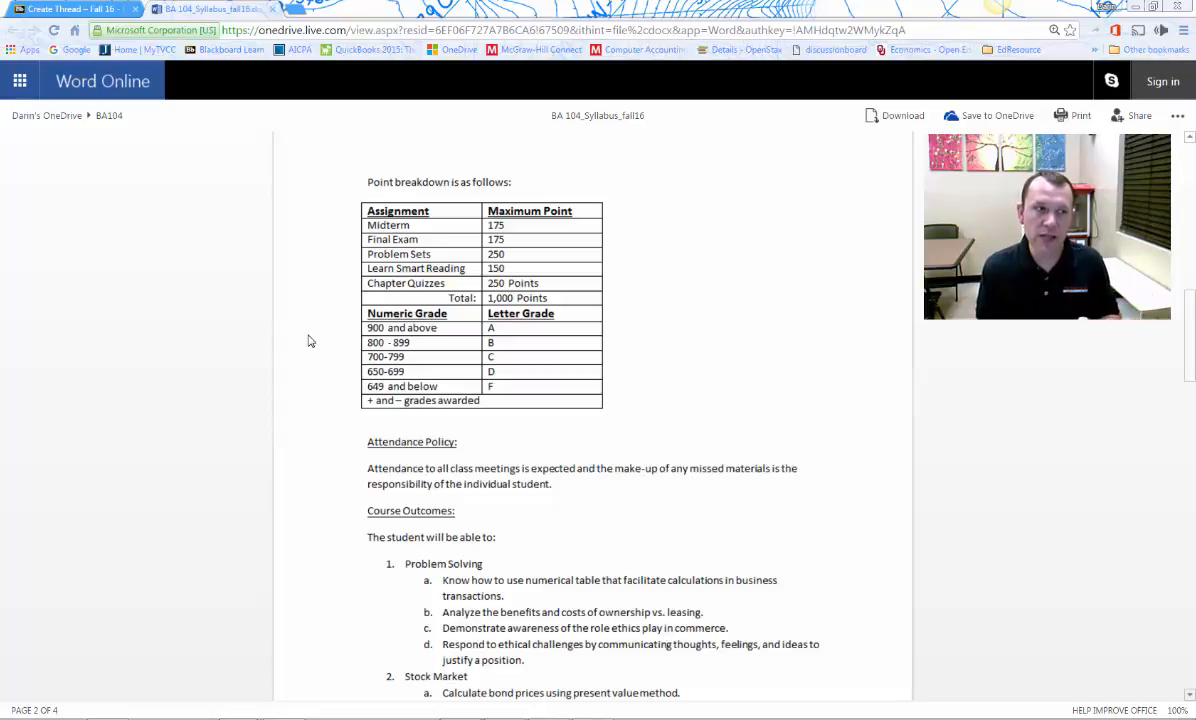
scroll("down", 3)
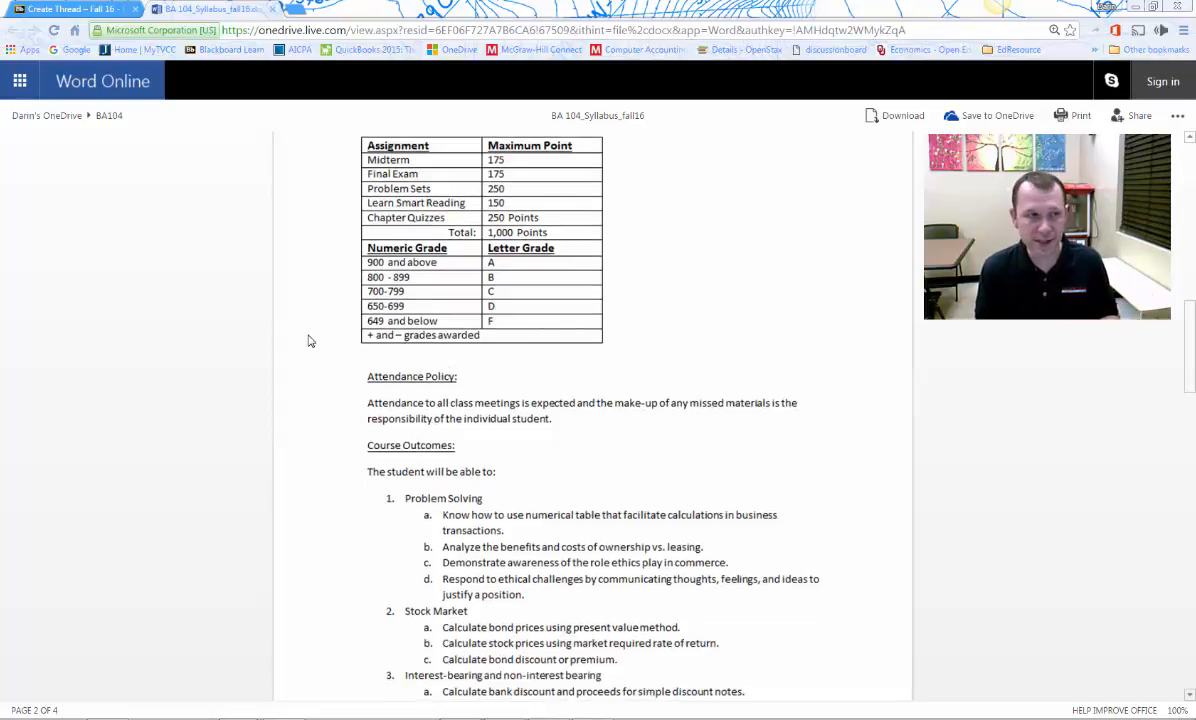
scroll("down", 3)
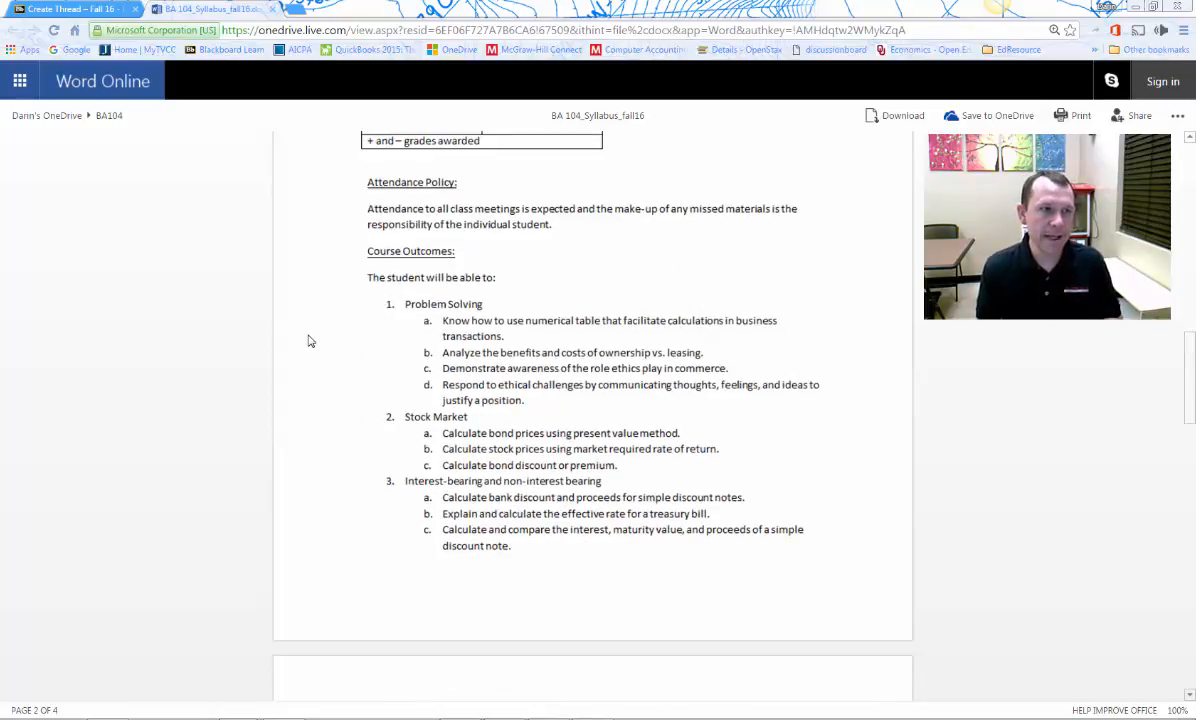
scroll("down", 3)
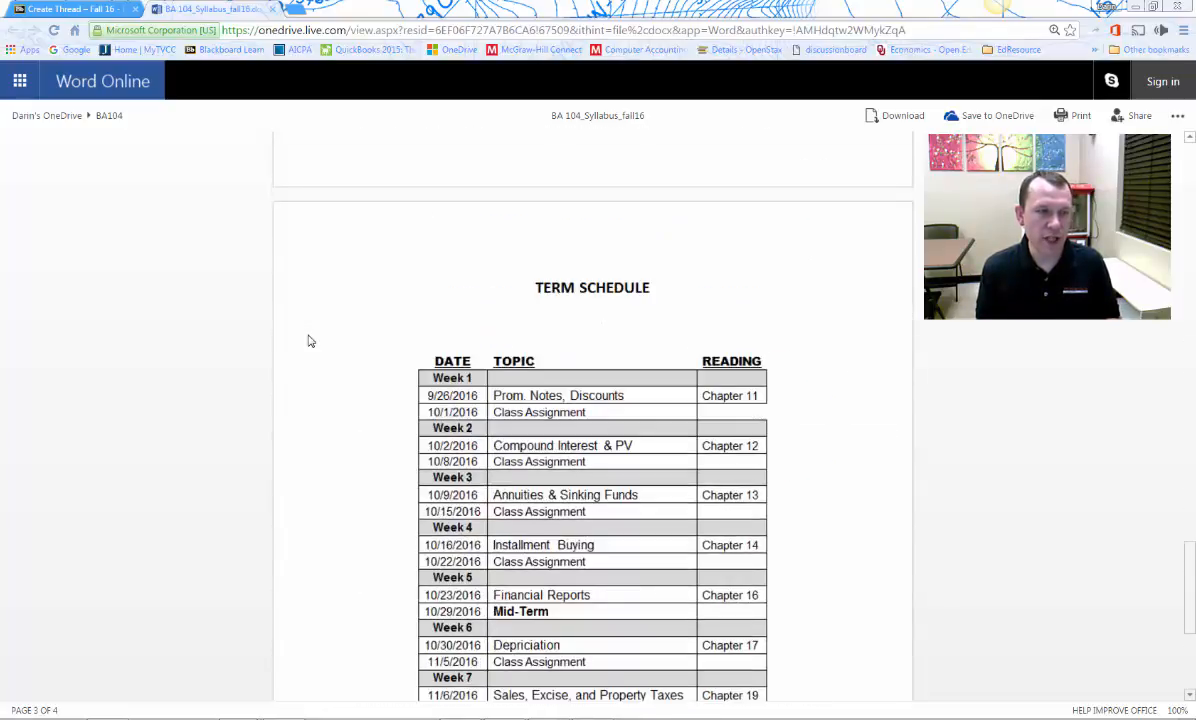
scroll("down", 3)
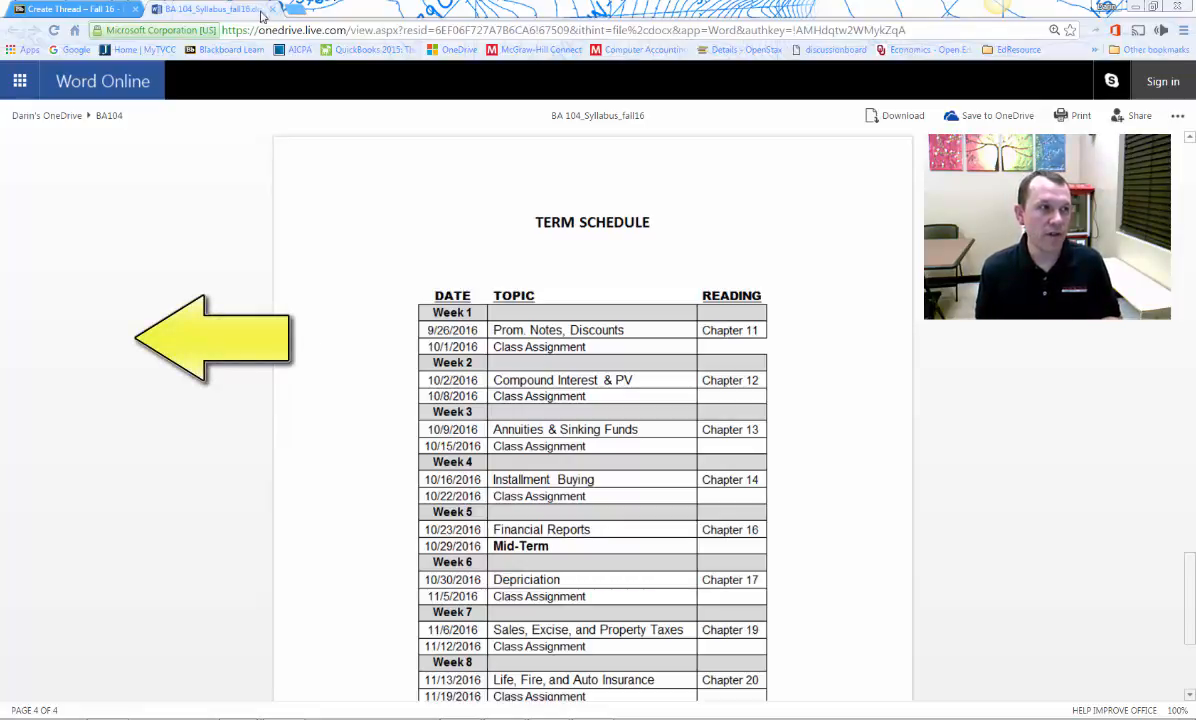
Step: Switch back to the Blackboard course site tab from Word Online
left_click(60, 8)
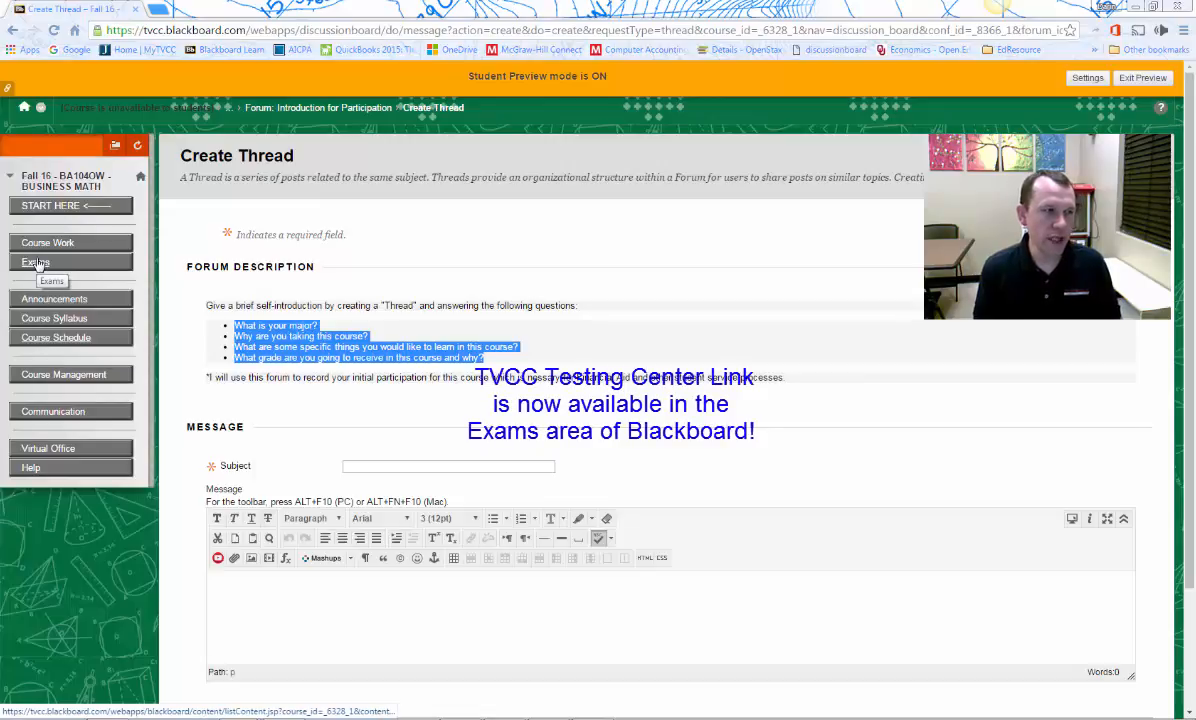
left_click(36, 262)
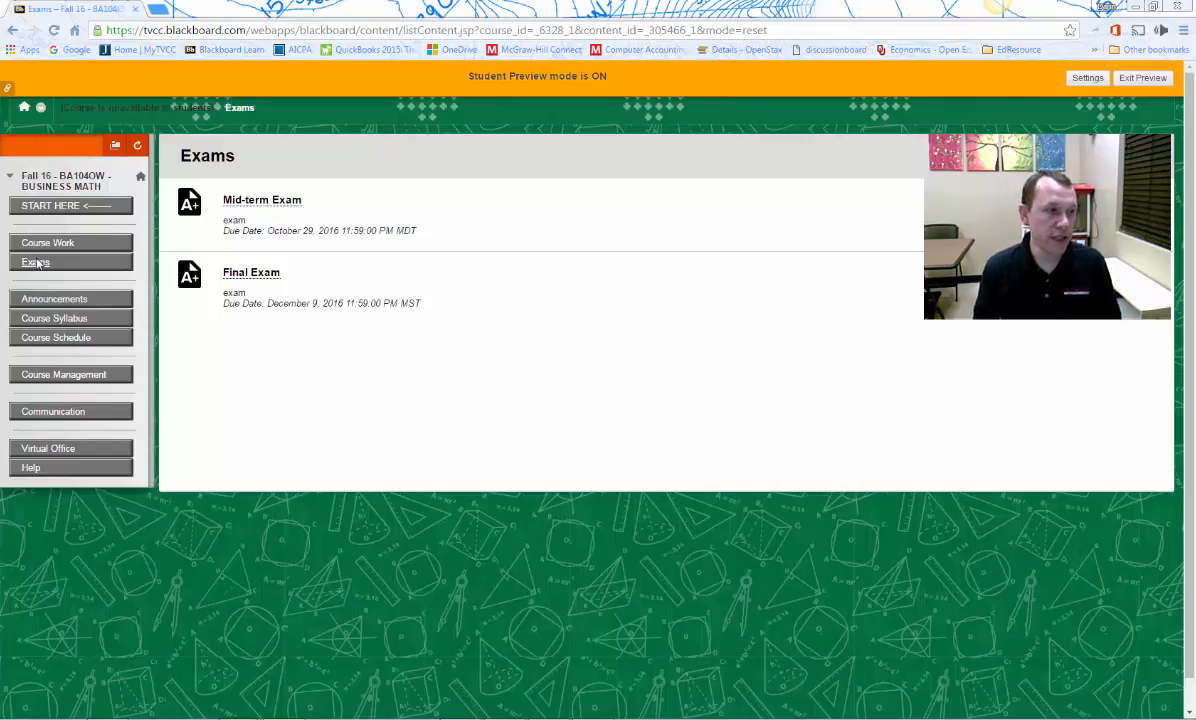
mouse_move(64, 374)
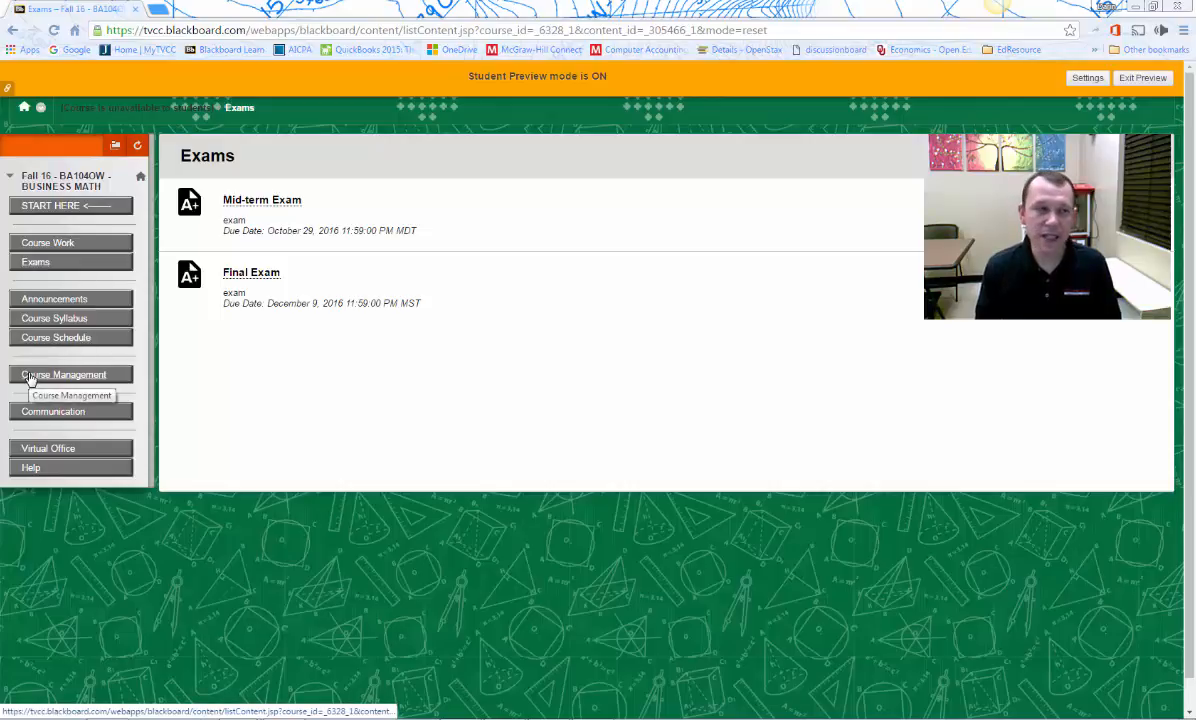
mouse_move(18, 438)
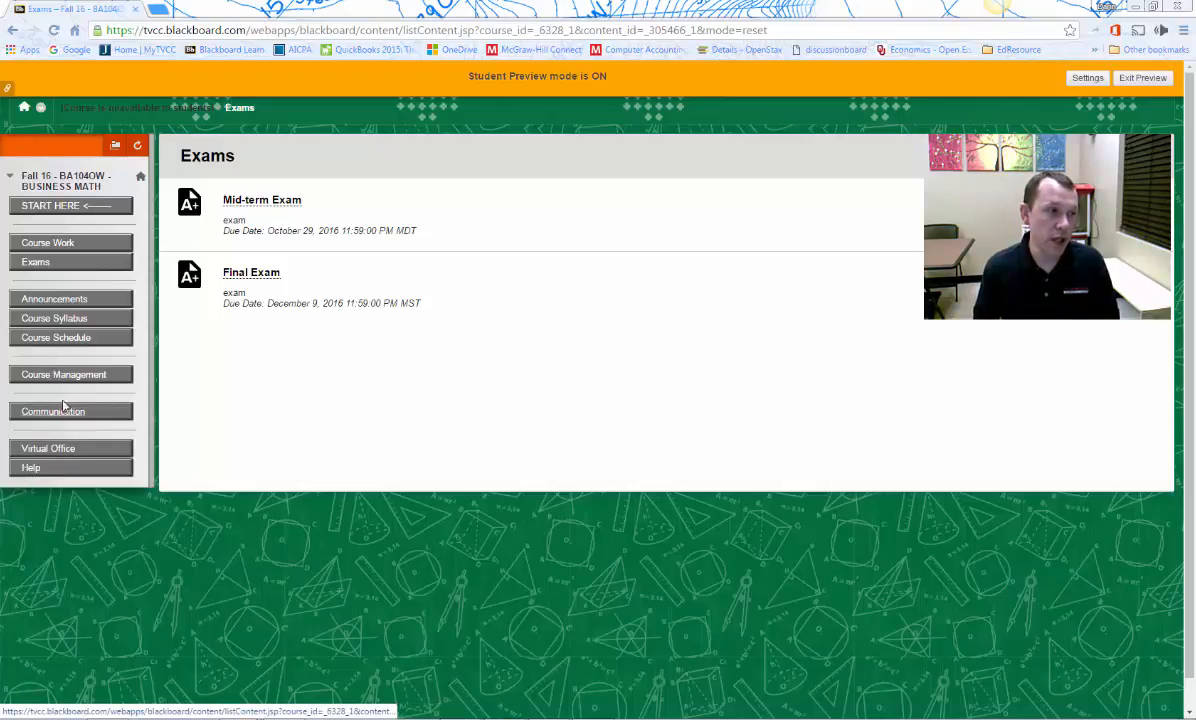
Step: Show the Course Management page with its My Grades and McGraw-Hill Higher Education links
left_click(64, 374)
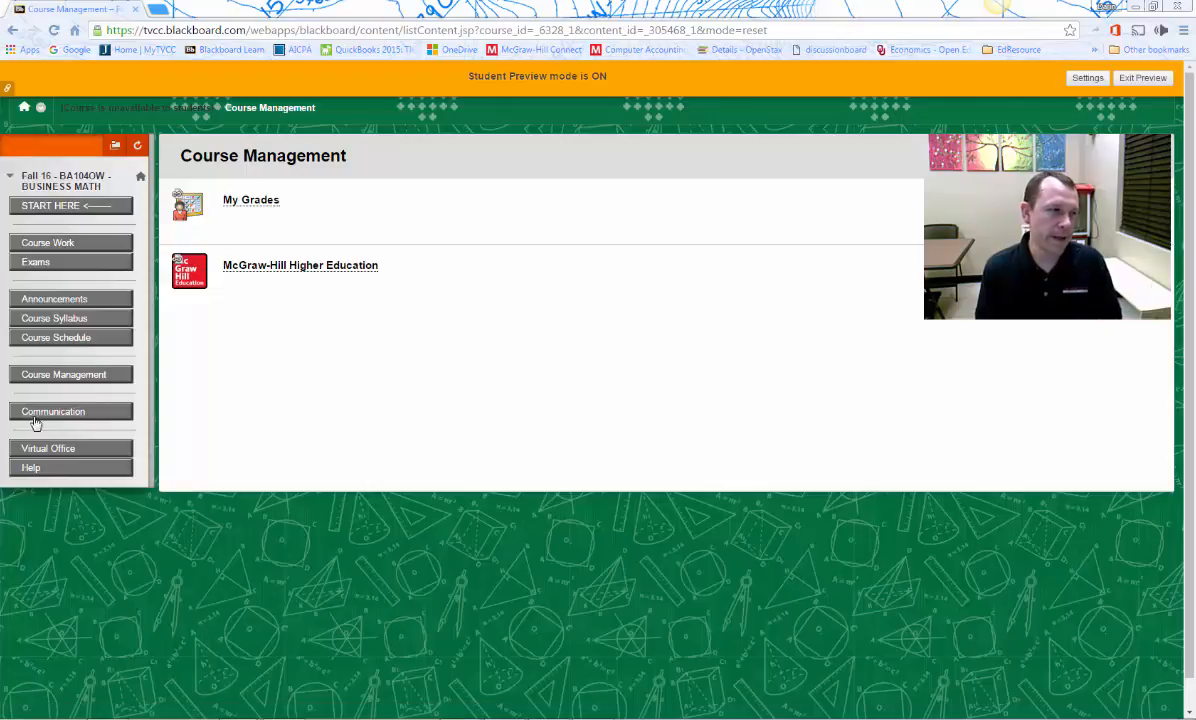
Step: View the instructor's contact details under Communication, then return to the Communication page
left_click(52, 412)
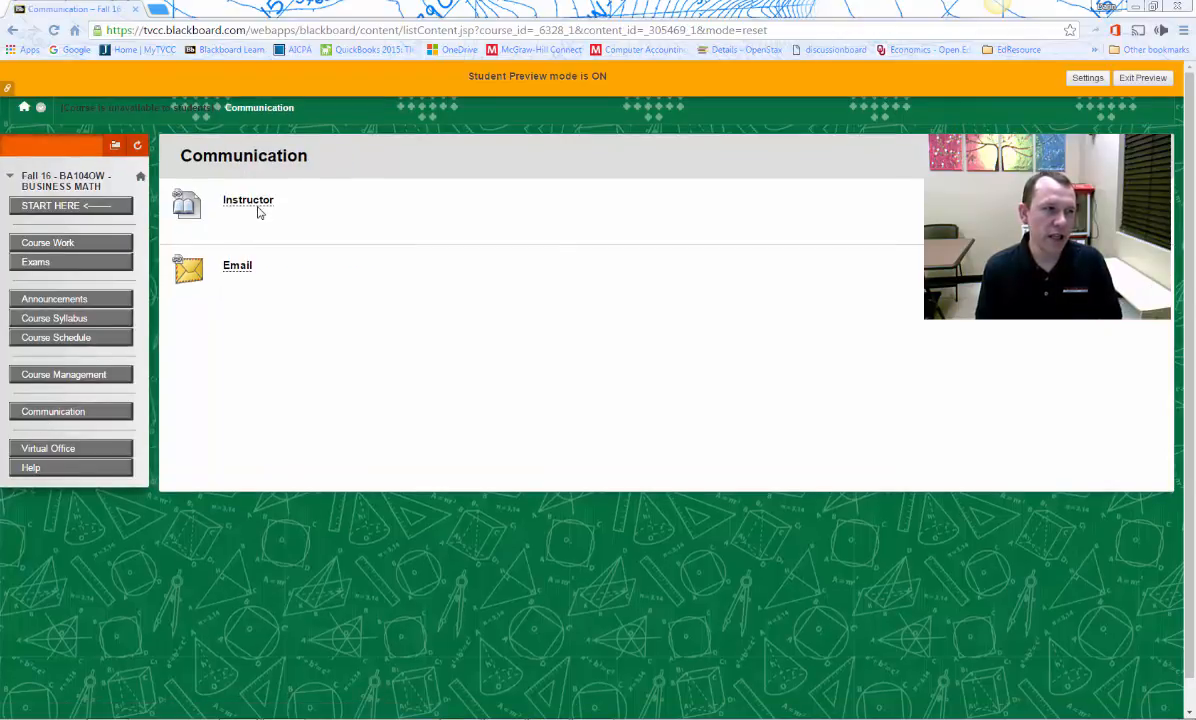
left_click(248, 200)
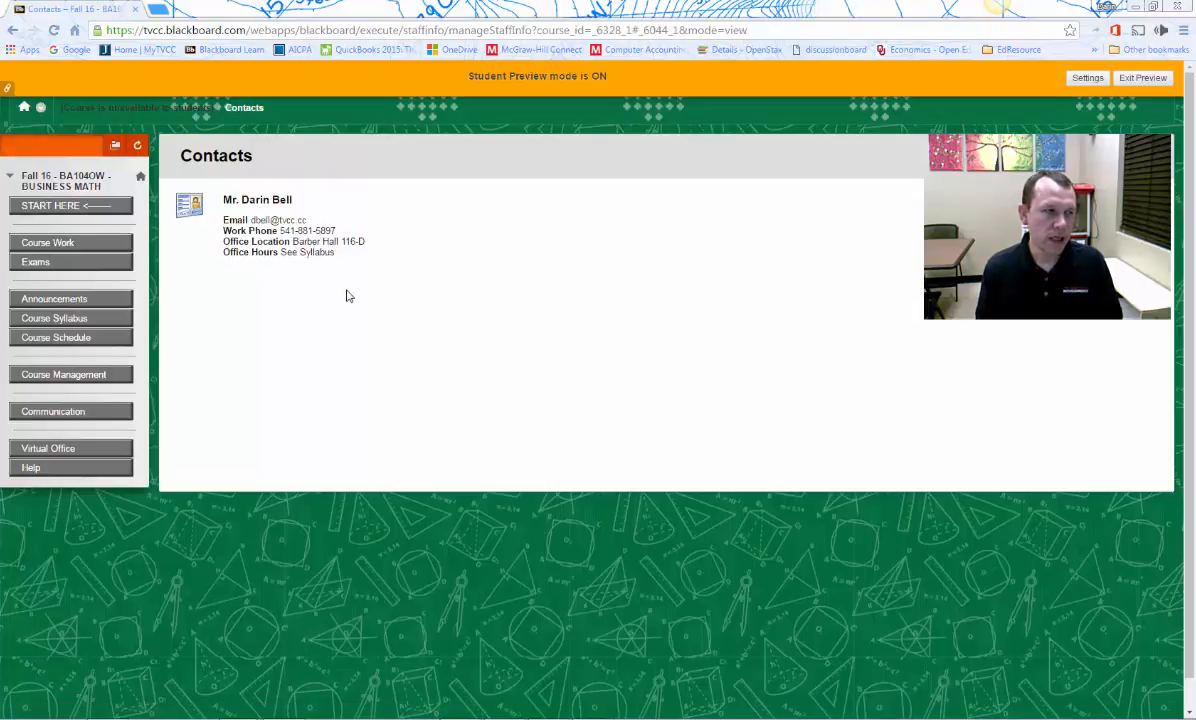
mouse_move(170, 292)
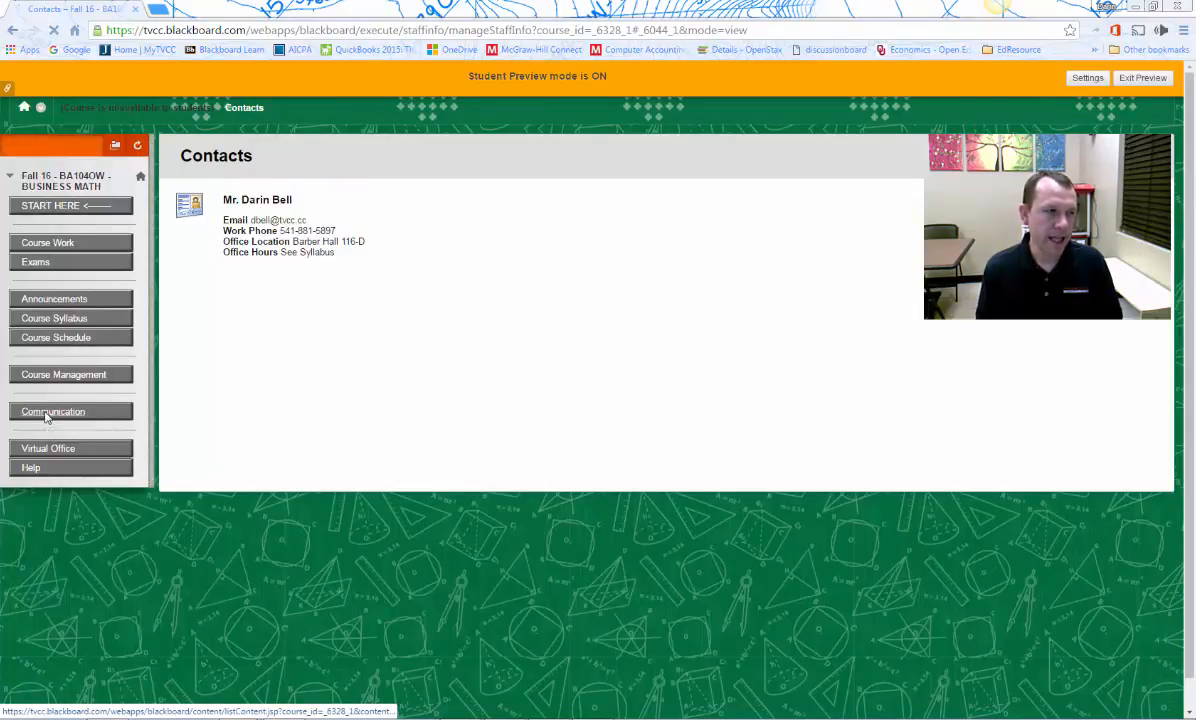
left_click(52, 412)
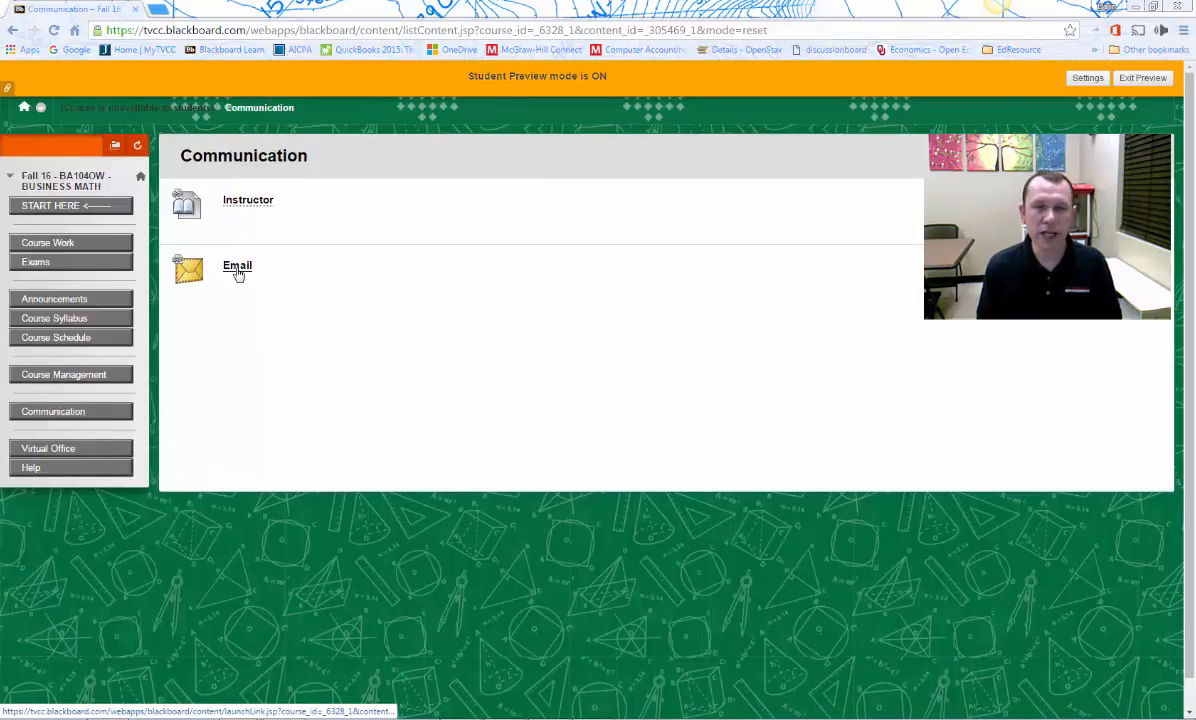